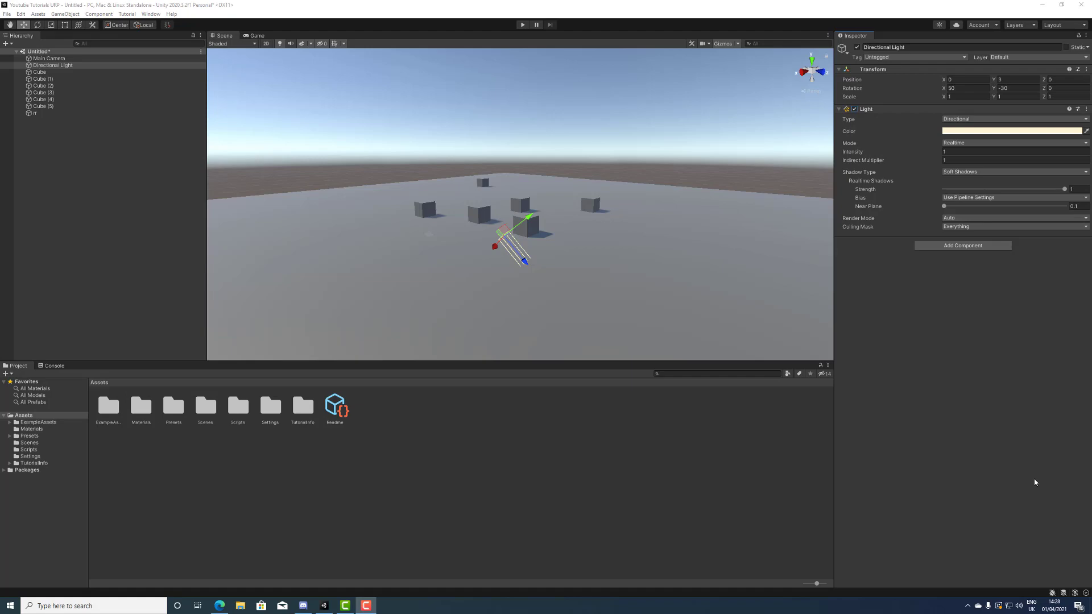
mouse_move(542, 600)
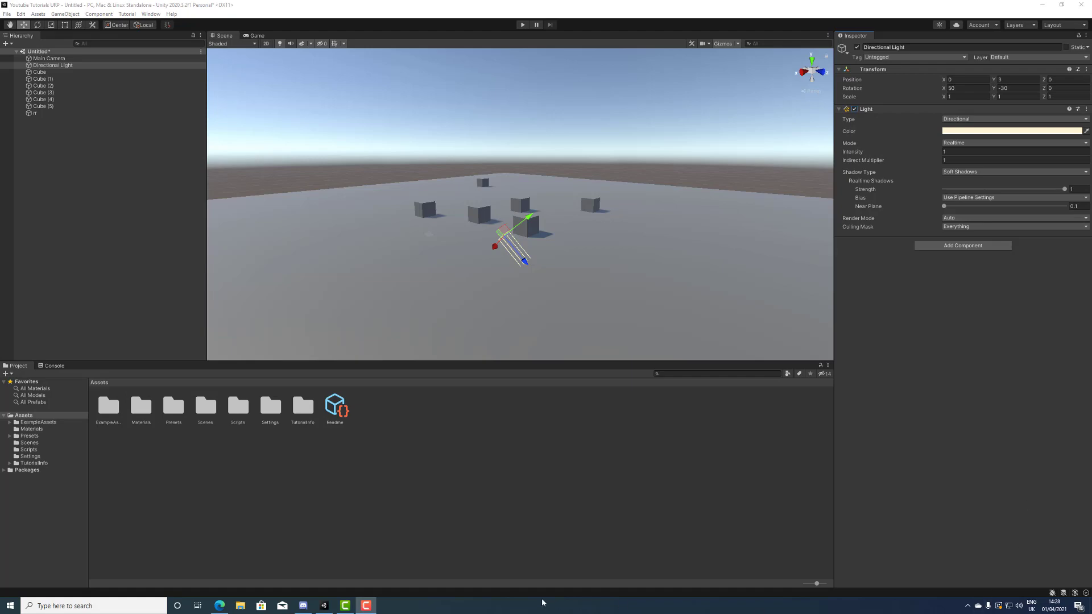
Switch to Discord and read the #lighting post about the URP interior that stays lit
left_click(303, 605)
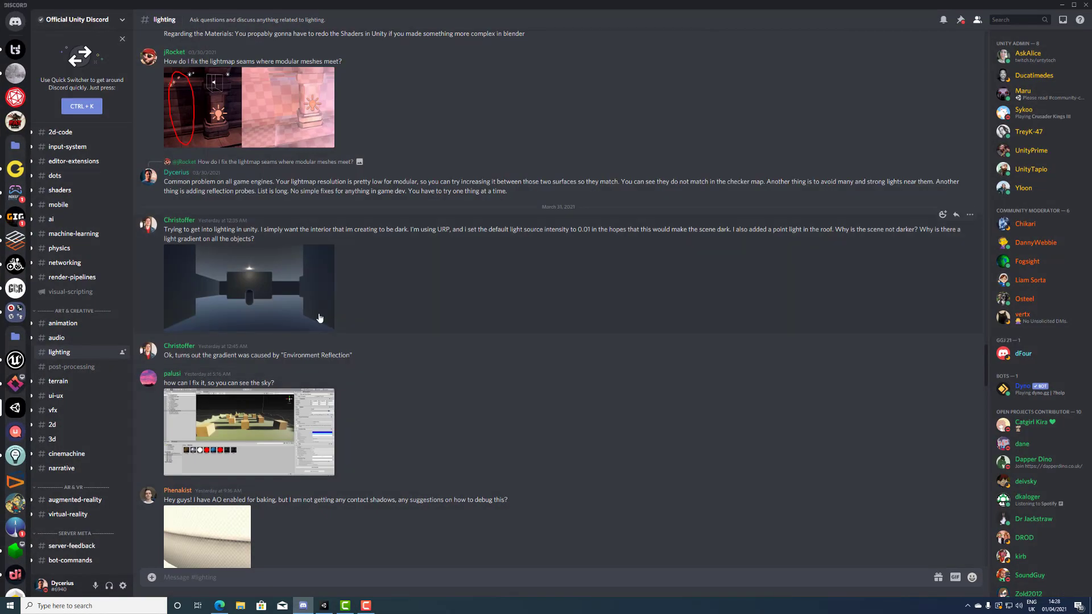
mouse_move(244, 292)
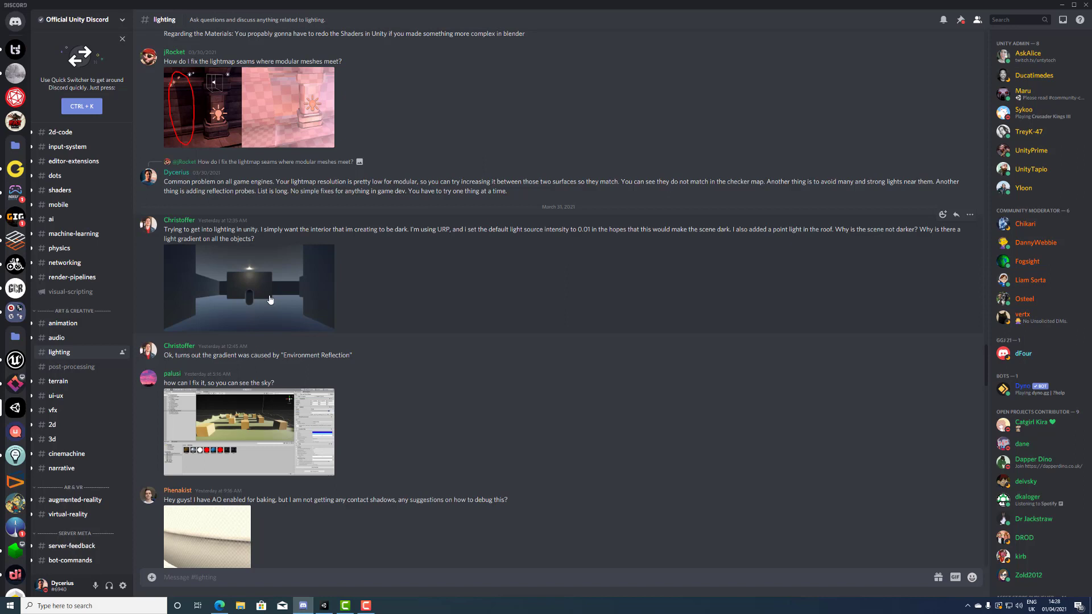
mouse_move(250, 281)
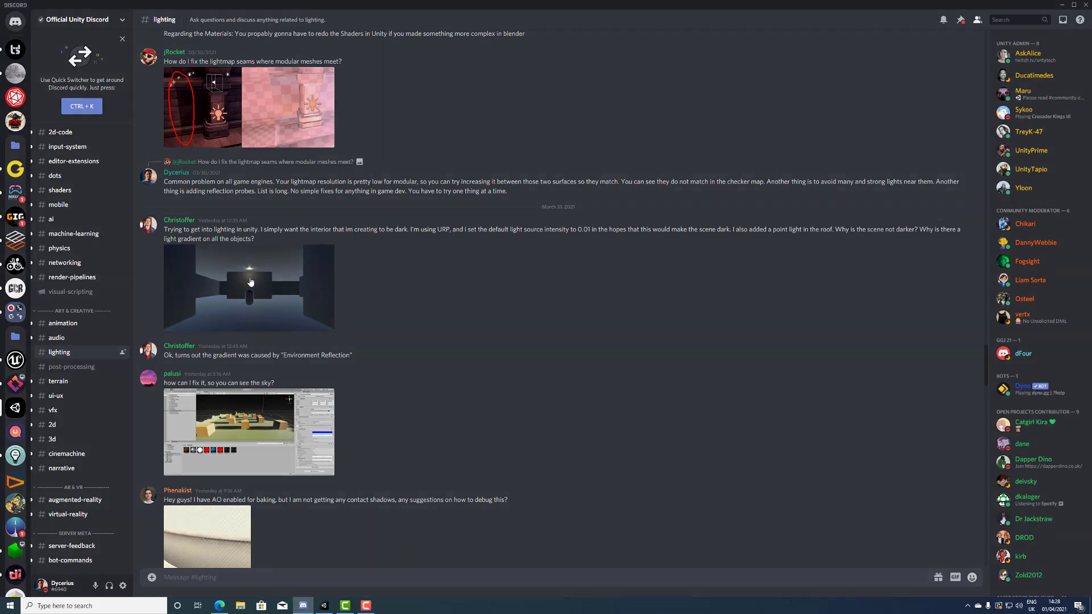
left_click(248, 284)
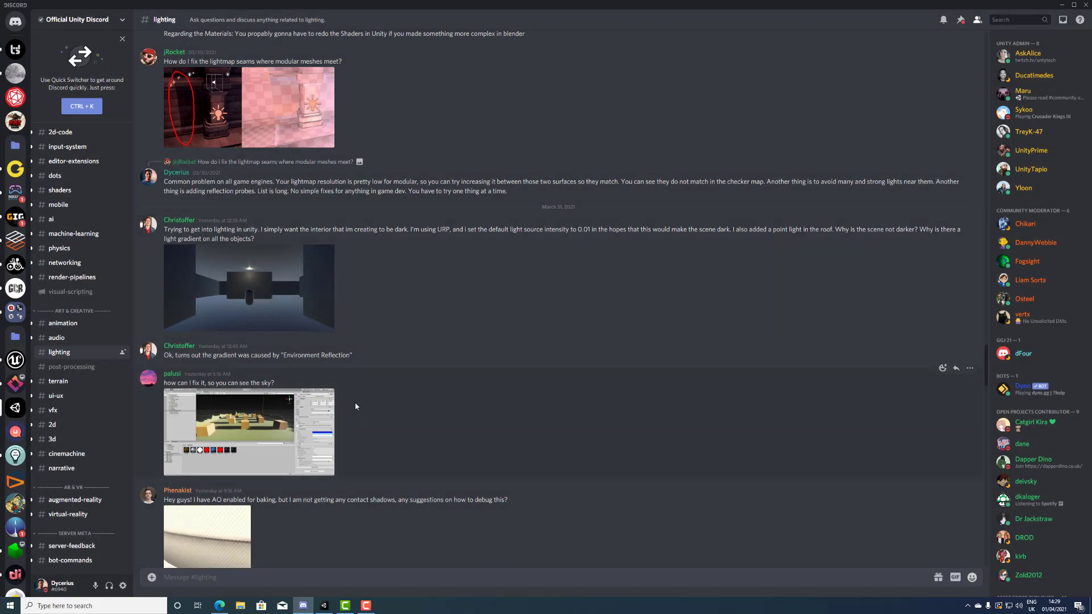
Set the Directional Light intensity to 0.01 and bring up Window > Rendering > Lighting
left_click(322, 605)
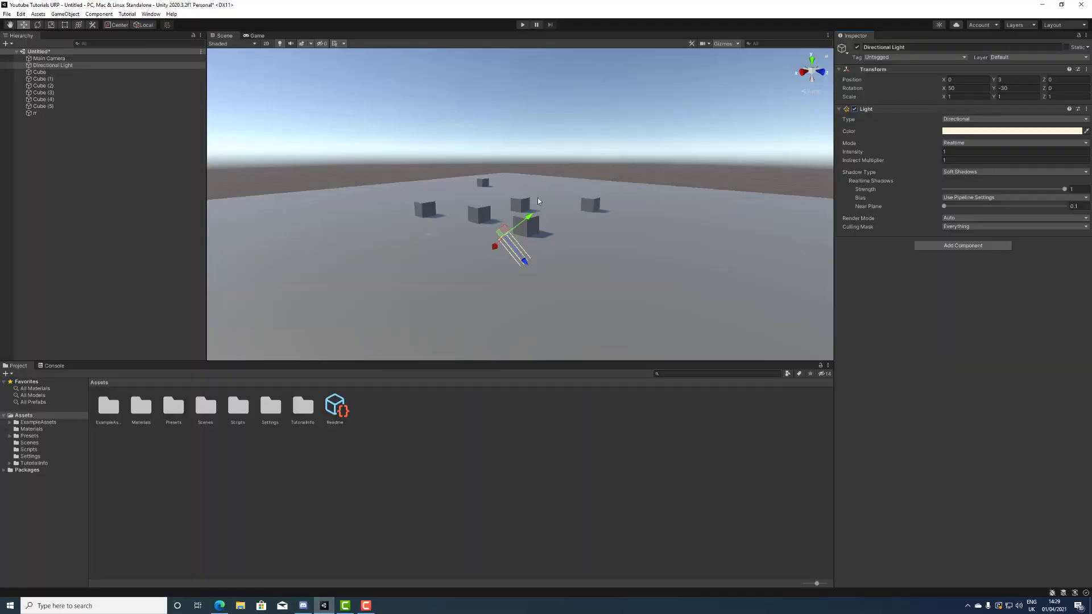
mouse_move(637, 188)
type("0")
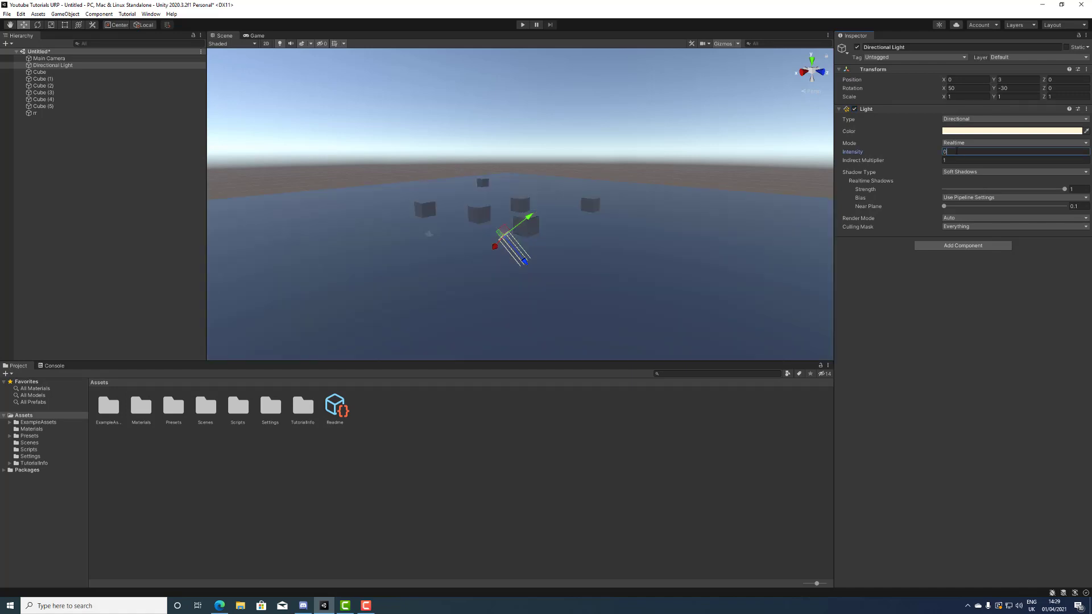
type(".01")
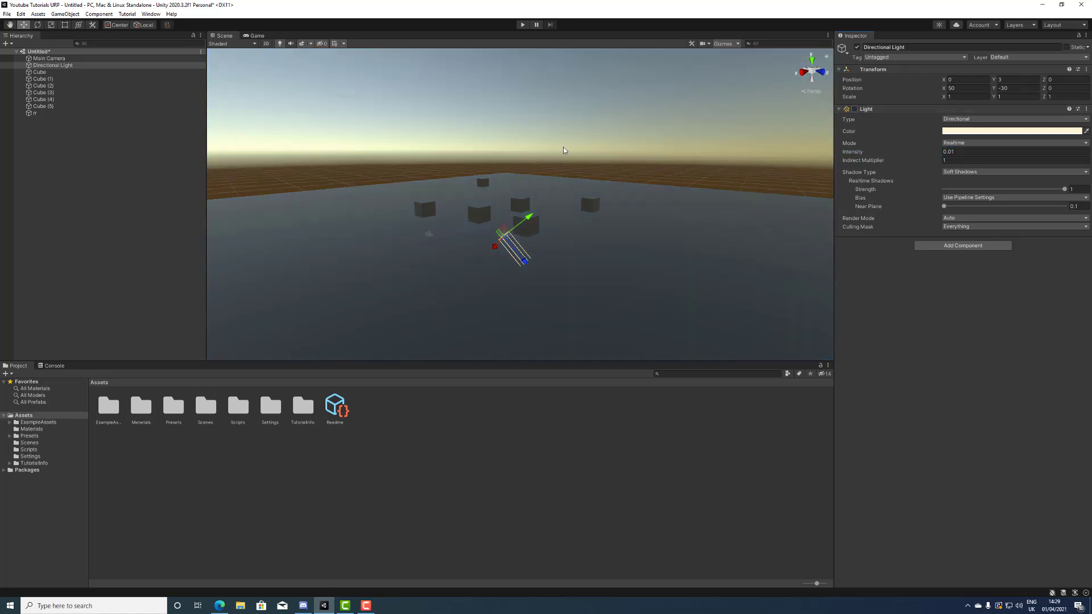
mouse_move(298, 62)
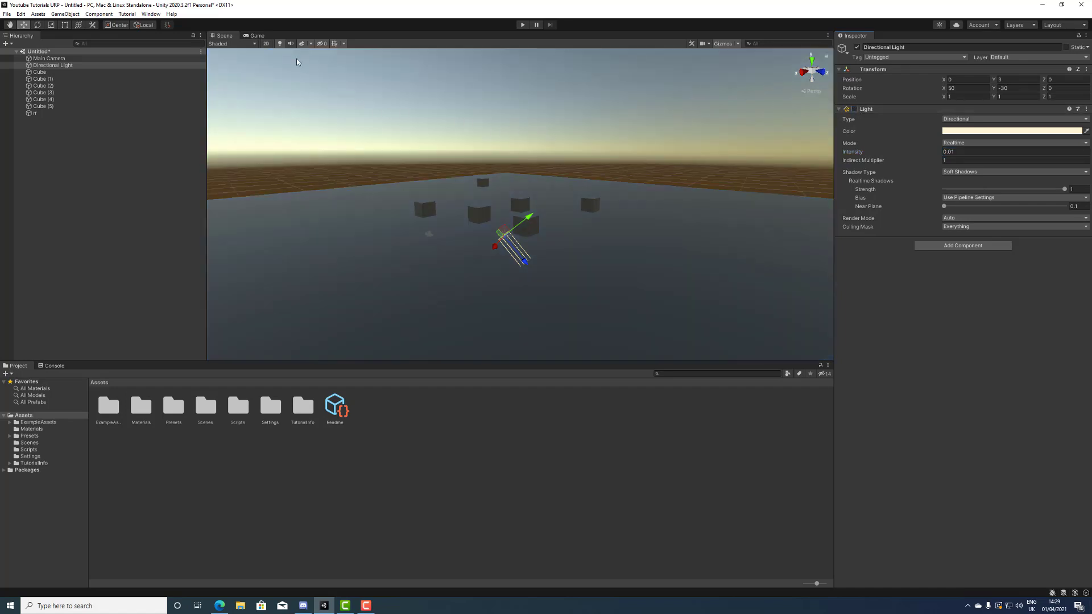
left_click(152, 13)
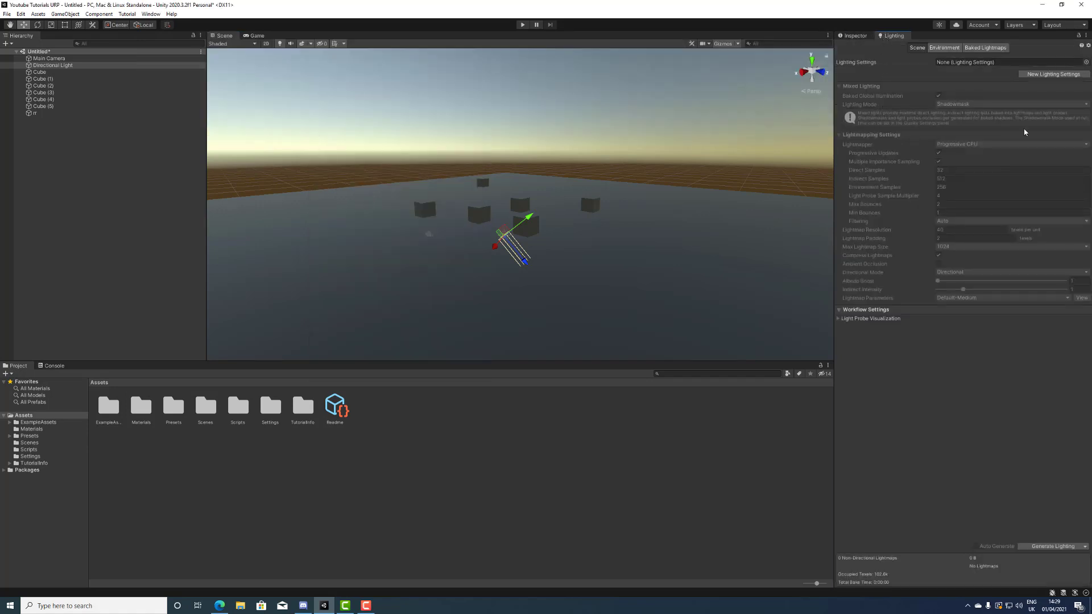
Create a New Lighting Settings asset and zero the Environment Lighting intensity multiplier
left_click(944, 48)
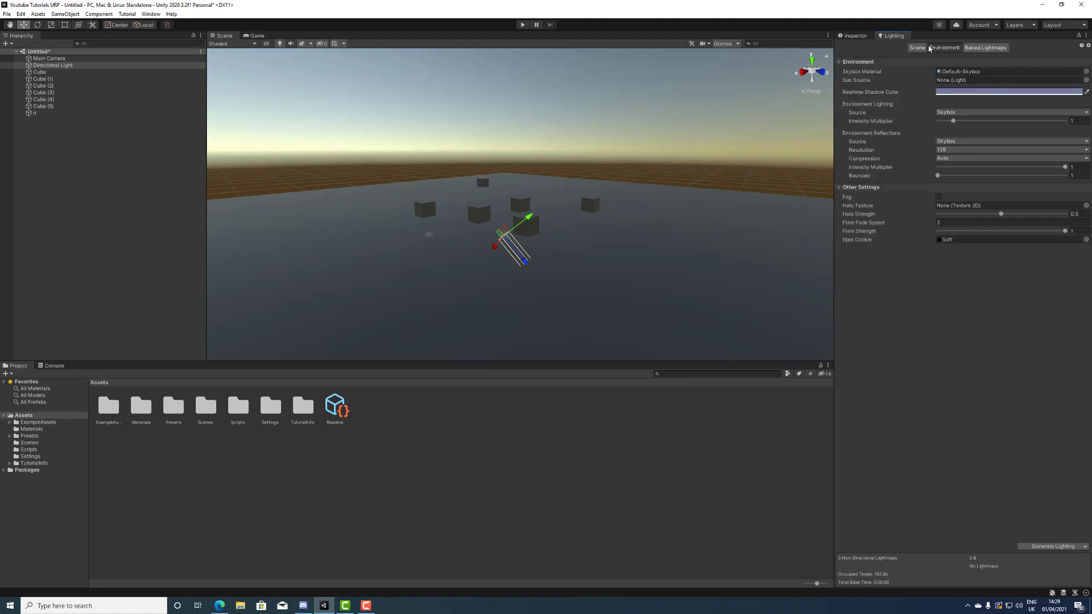
left_click(915, 47)
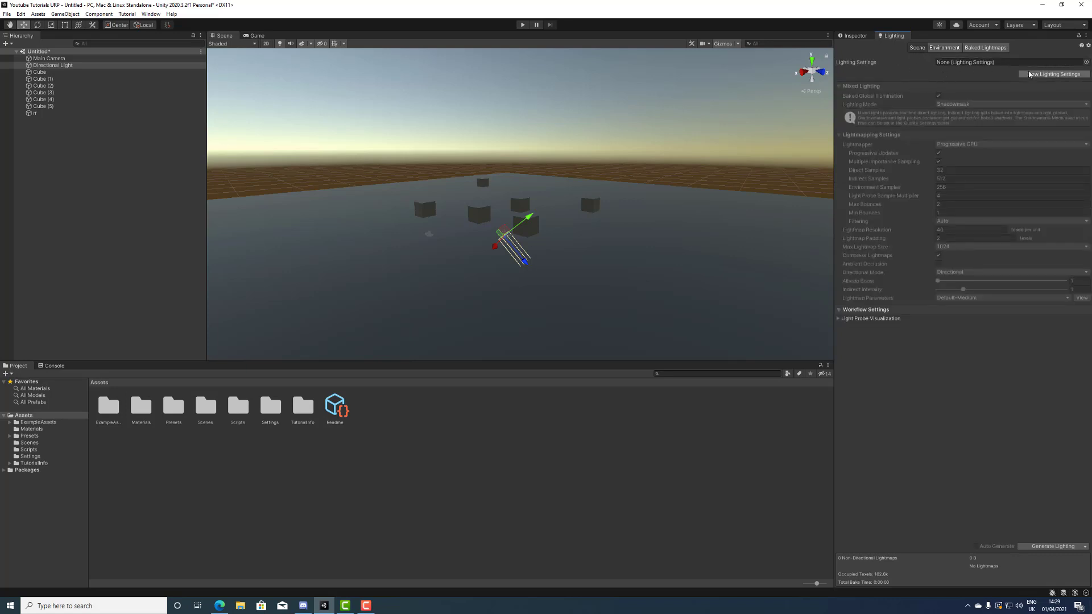
left_click(1057, 74)
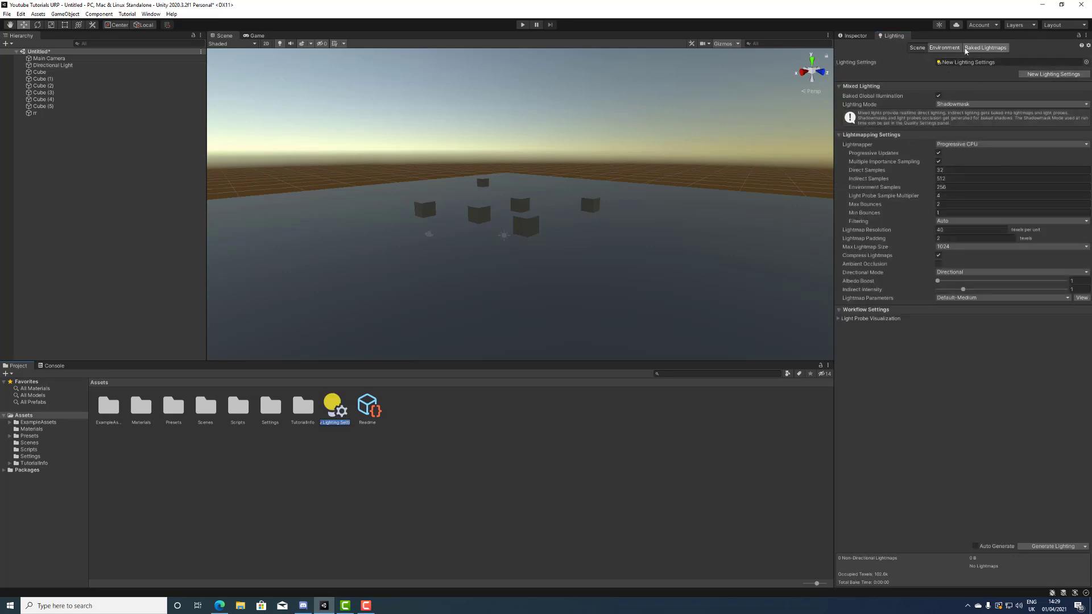
left_click(949, 48)
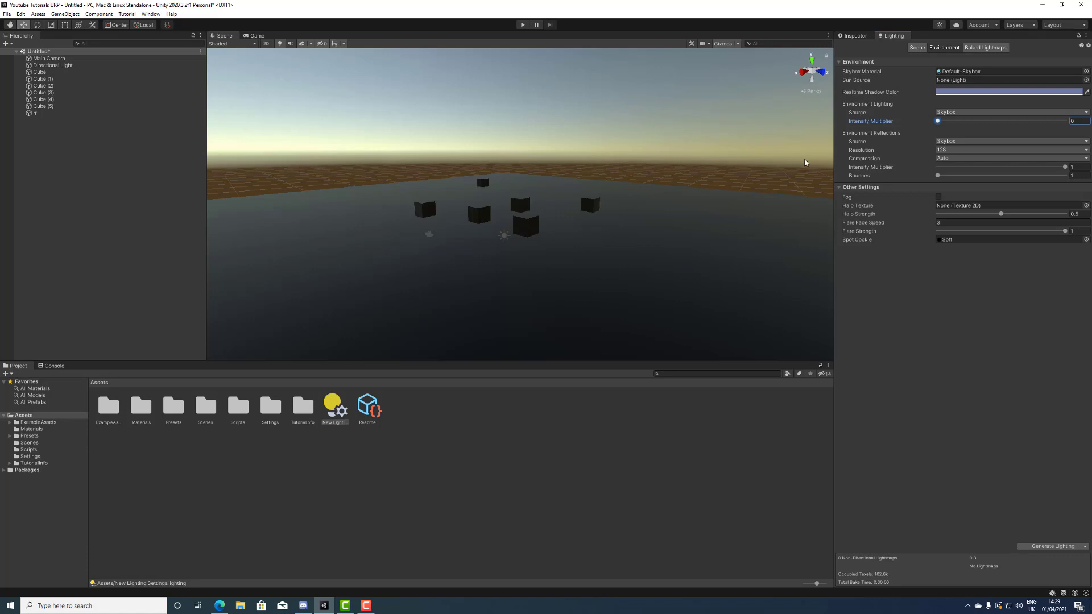
Drag Environment Reflections intensity to 0 and set the Skybox Material to None
left_click_drag(1065, 167, 944, 168)
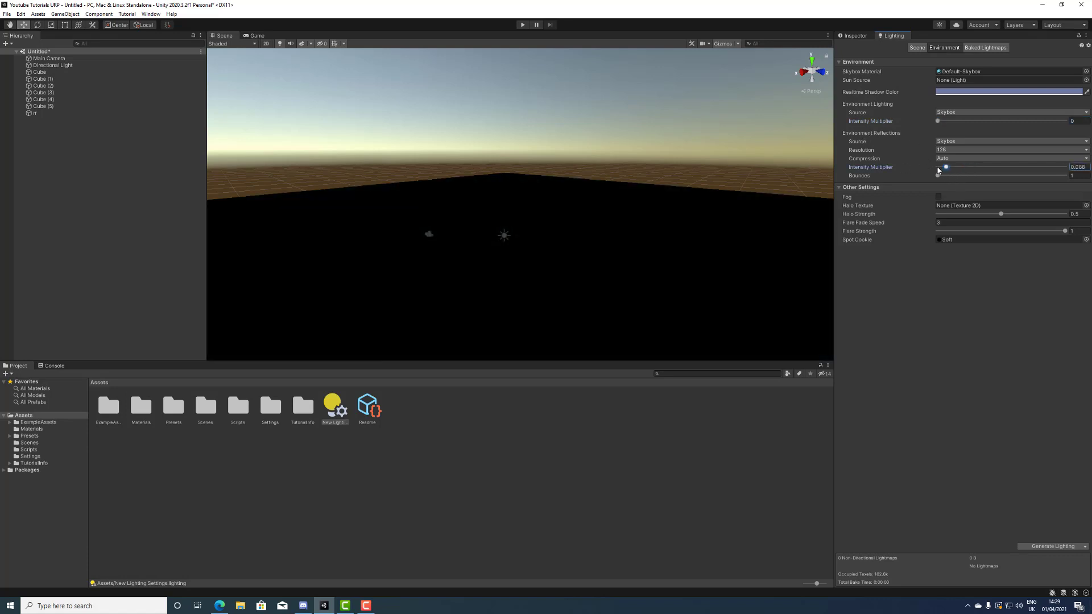
left_click_drag(945, 166, 937, 166)
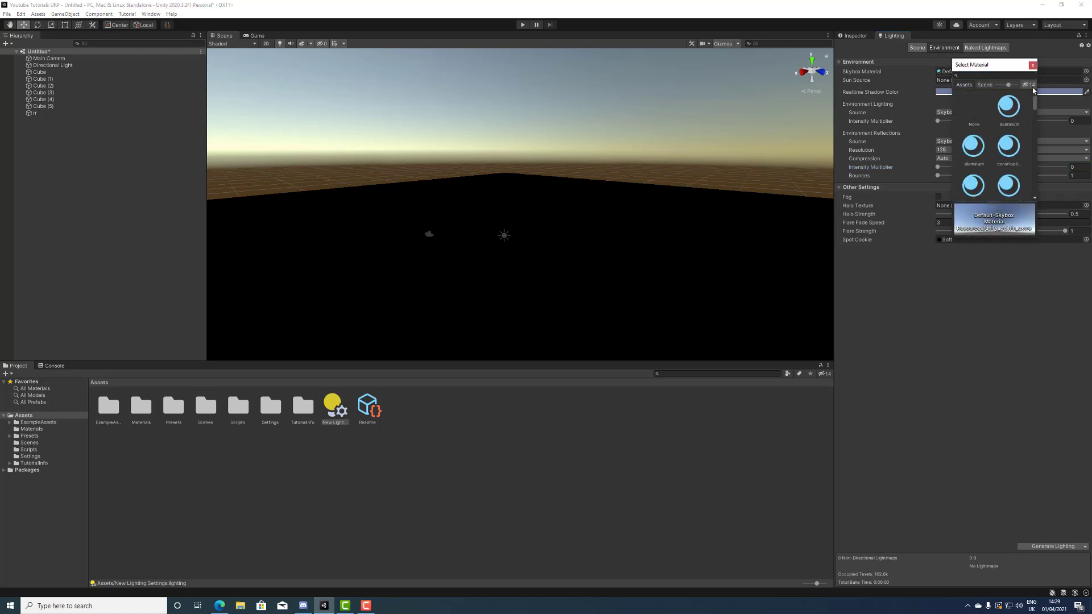
left_click(973, 111)
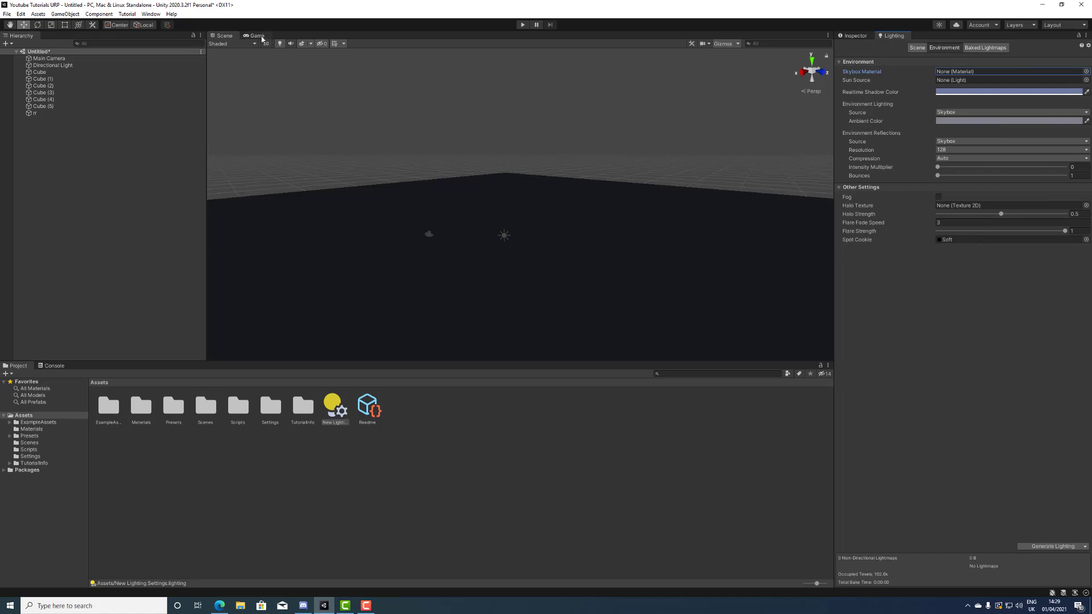
mouse_move(495, 149)
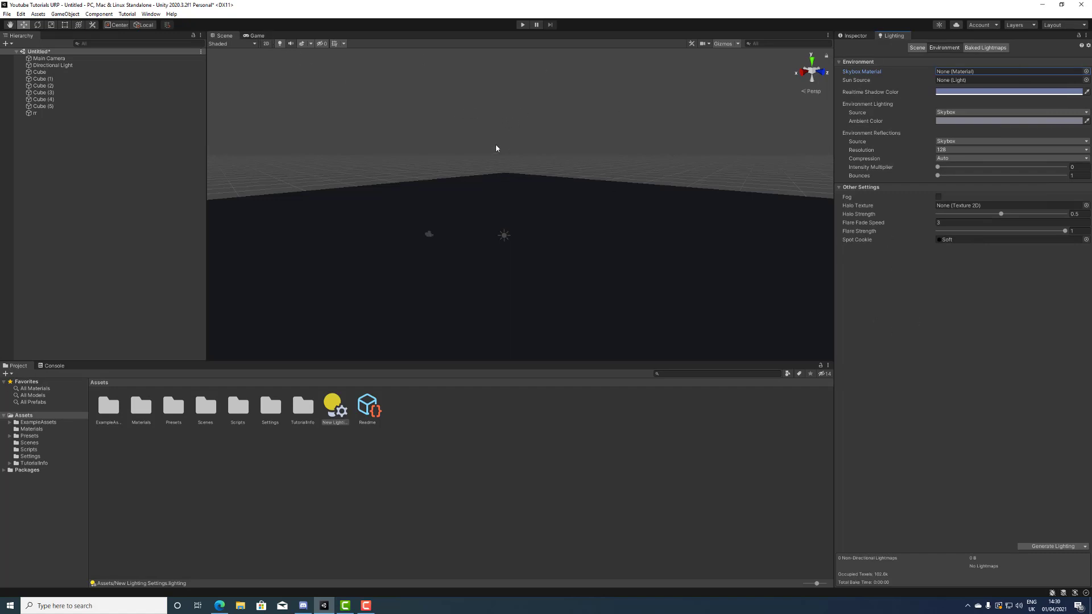
Preview the scene in the Game view, then change the ambient lighting source
left_click(257, 35)
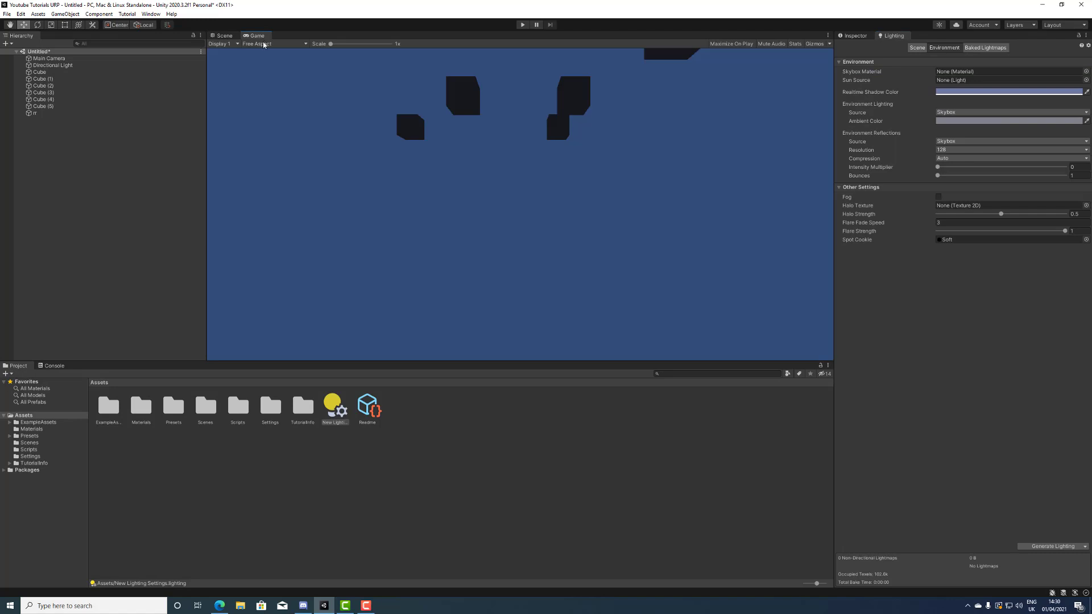
mouse_move(800, 89)
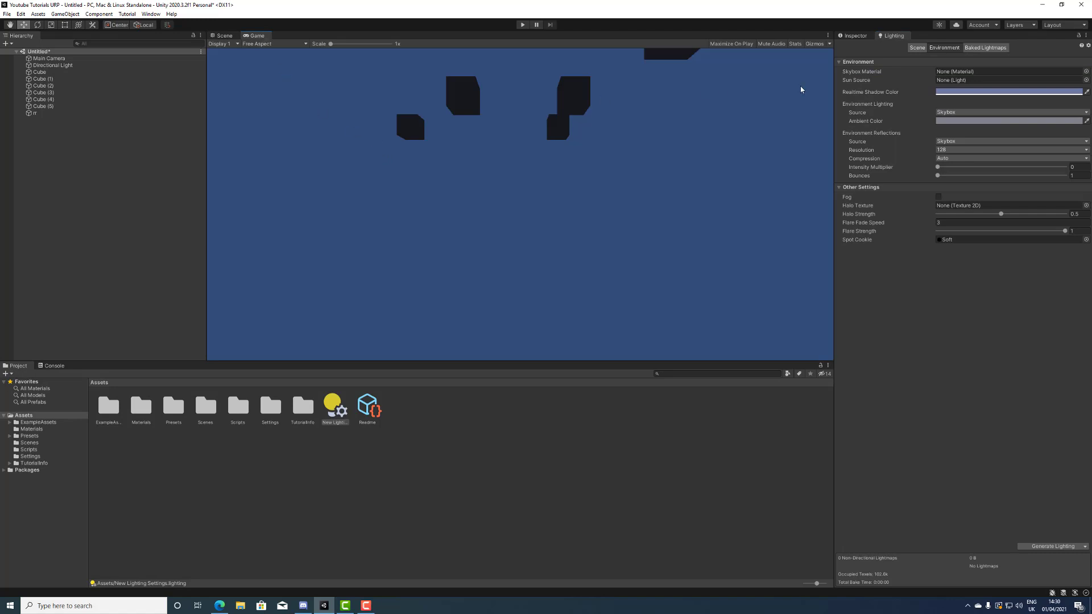
mouse_move(112, 70)
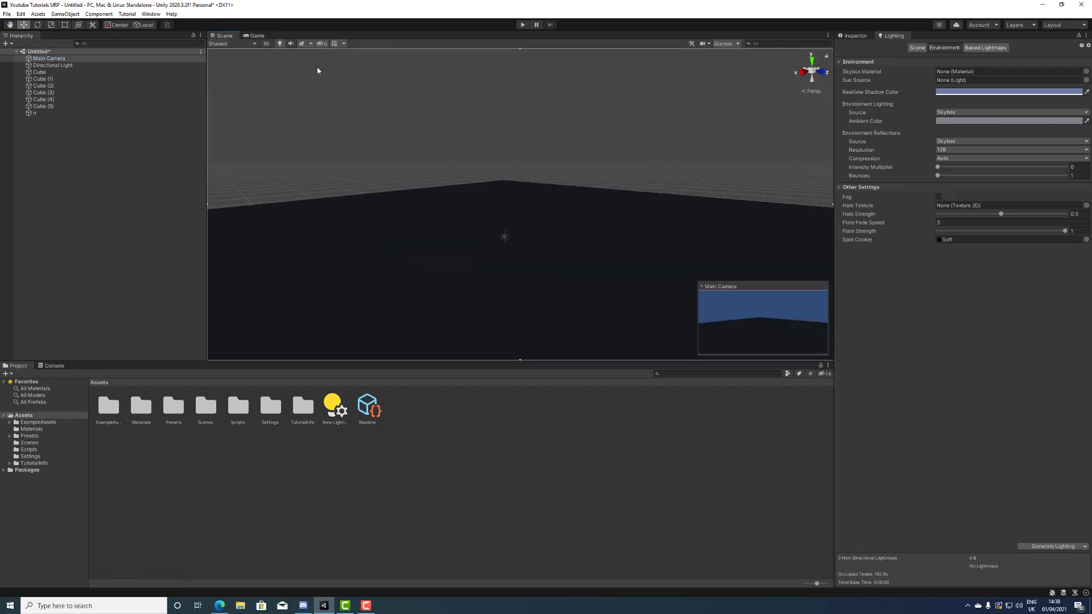
left_click(256, 35)
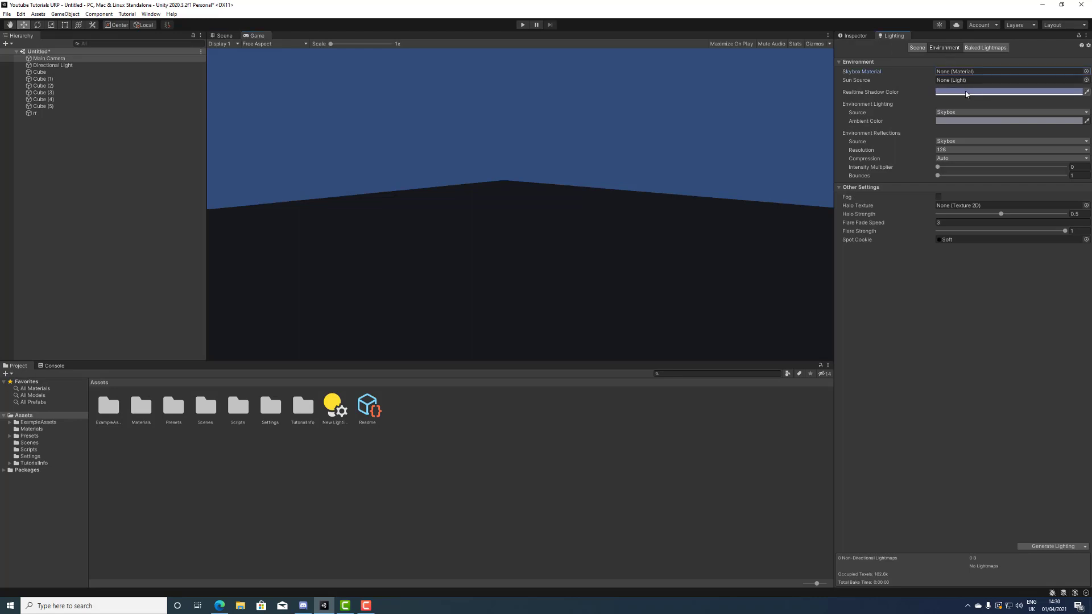
left_click(1010, 91)
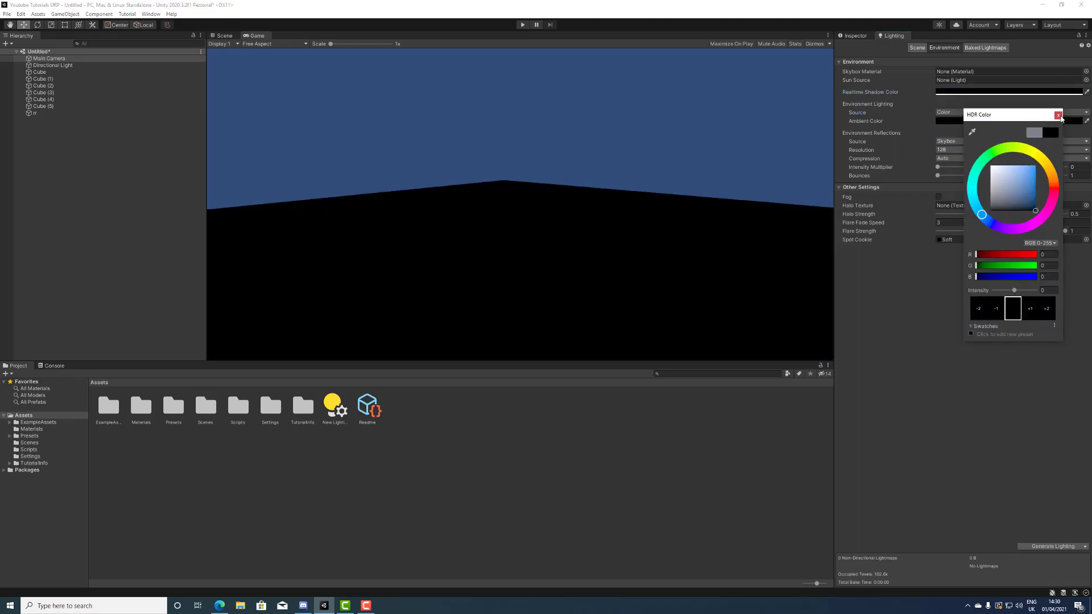
Try Custom as the Environment Reflections source, then return it to Skybox
left_click(1012, 141)
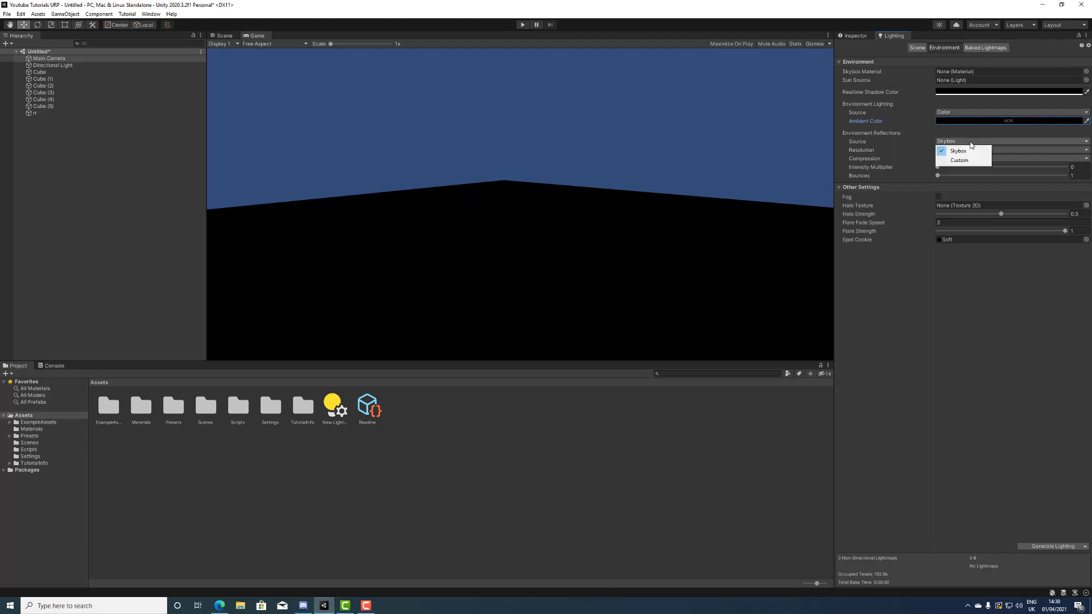
left_click(958, 159)
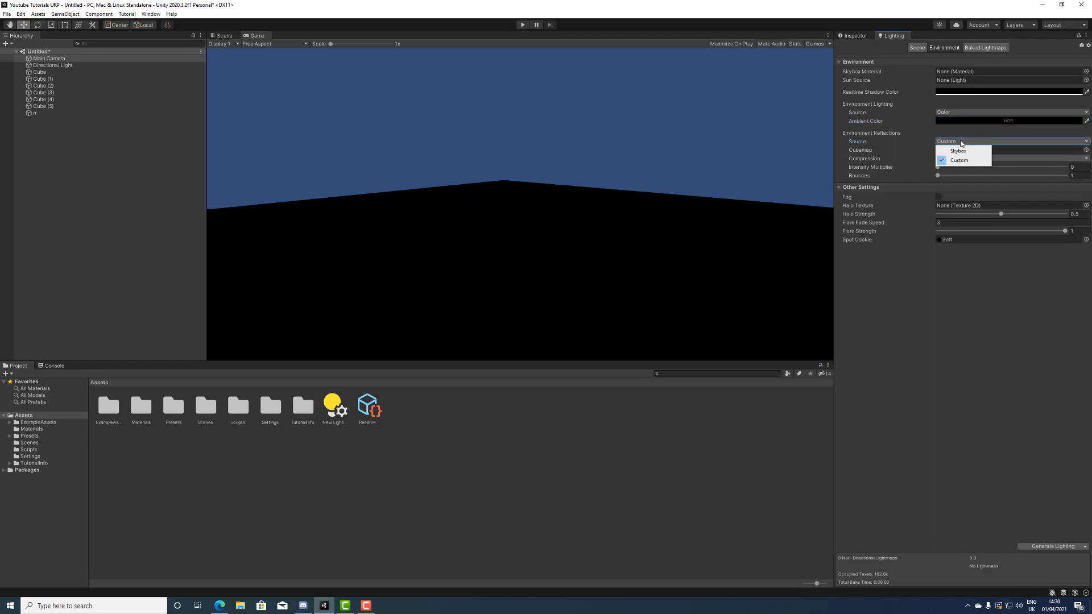
left_click(958, 150)
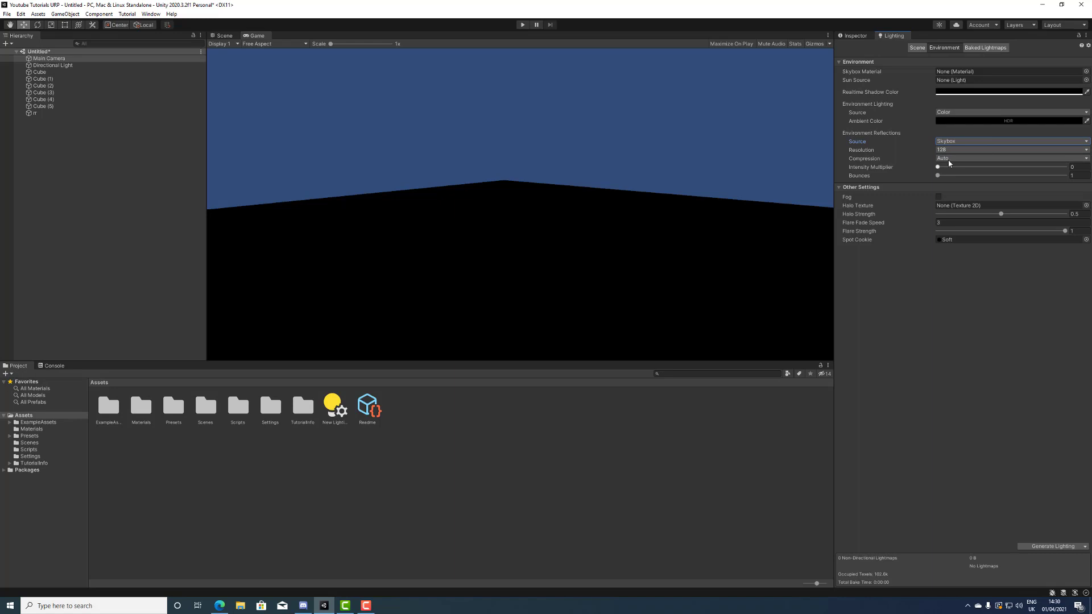
Set the Lightmapper to Progressive GPU (Preview) in the Scene lighting settings
left_click(917, 48)
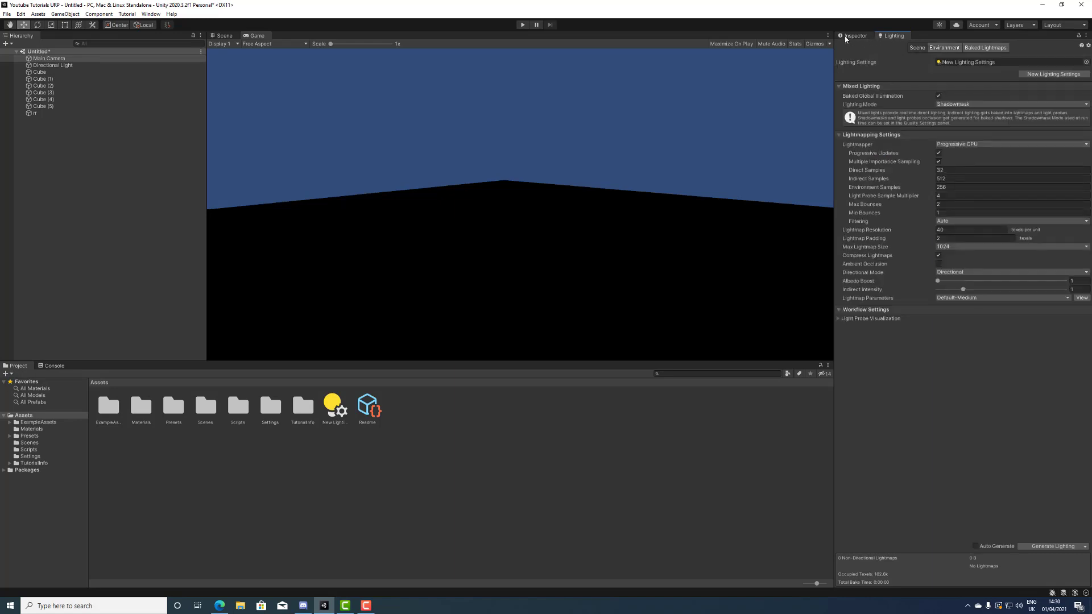
mouse_move(853, 40)
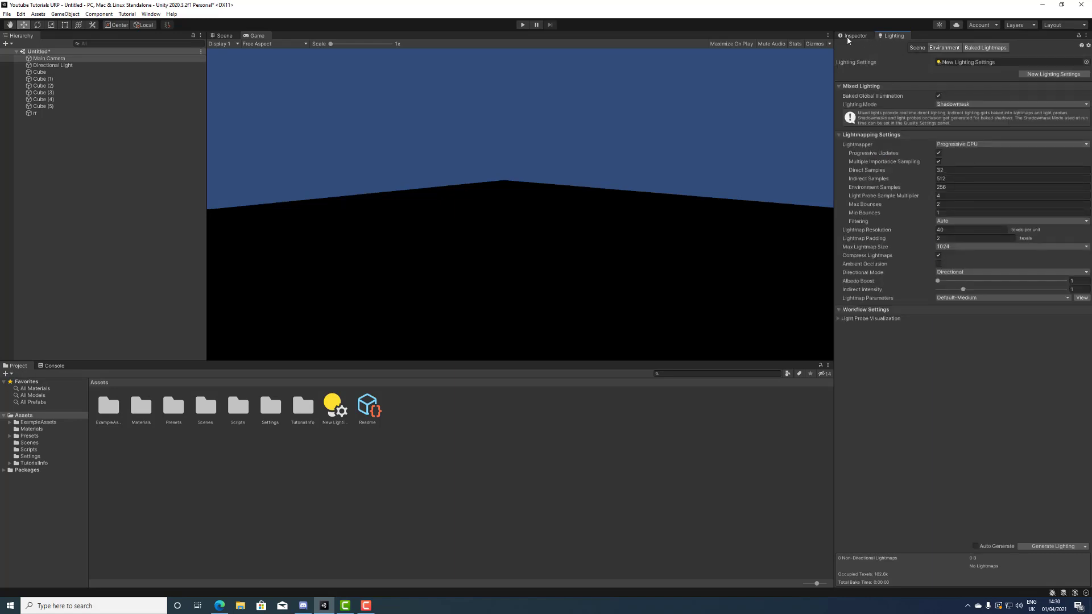
left_click(1011, 143)
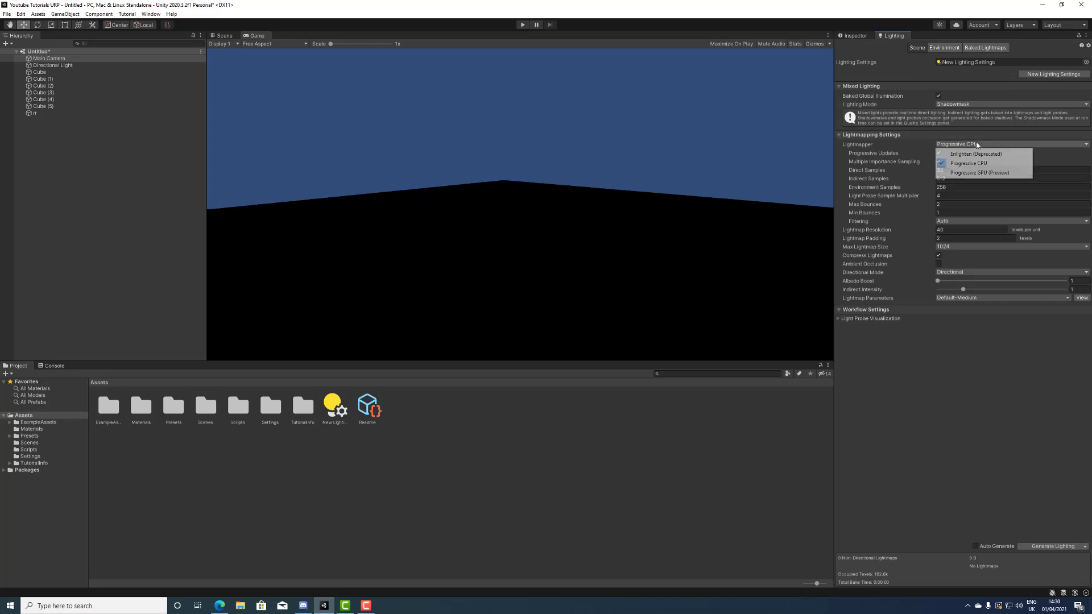
left_click(992, 173)
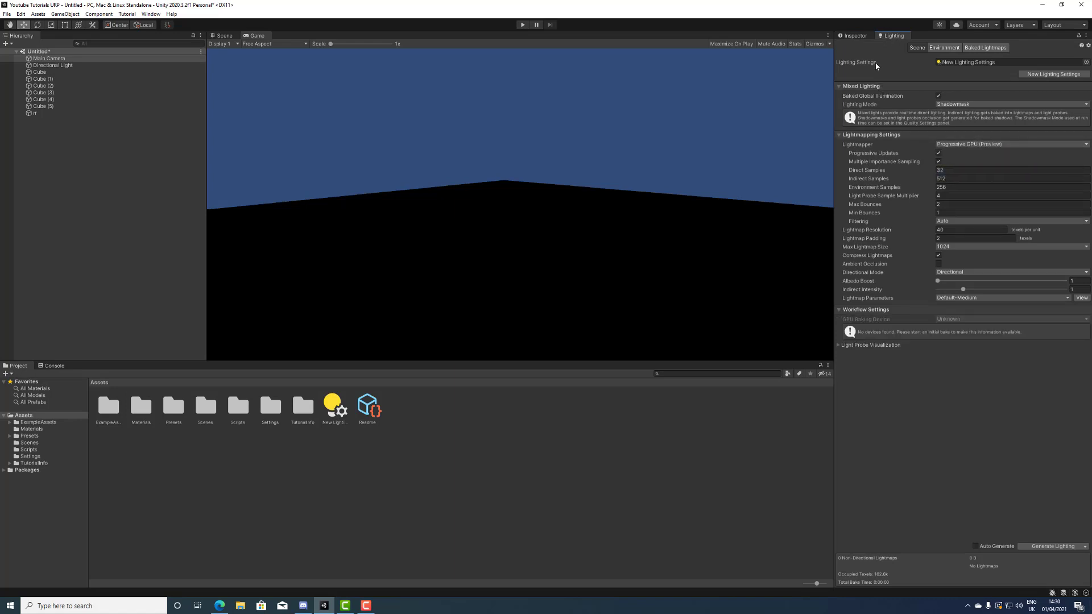
Inspect the Main Camera and Directional Light, then return to the Lighting window
left_click(50, 58)
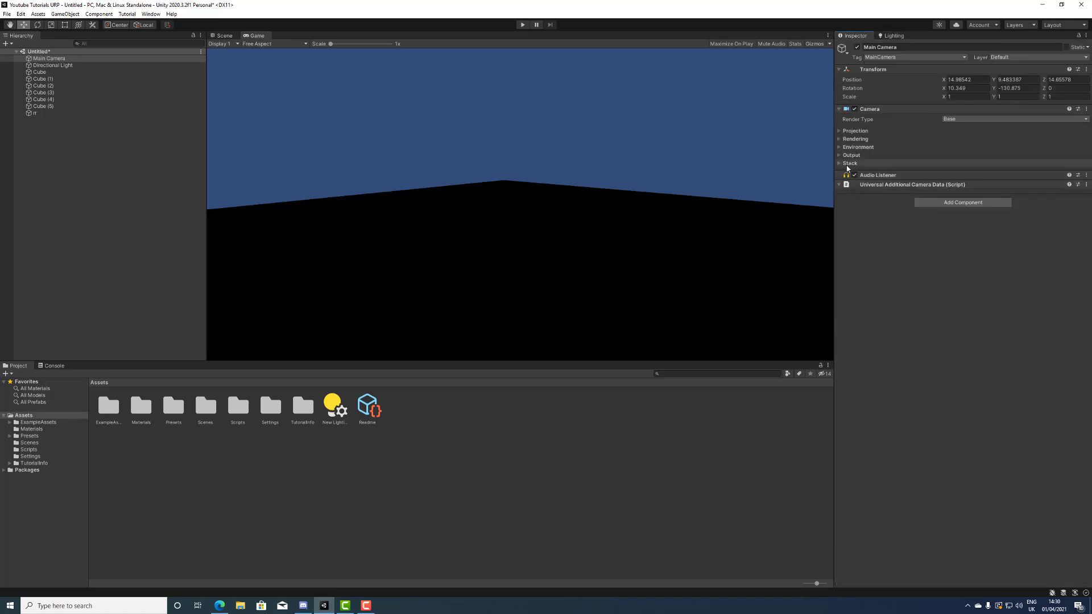
left_click(48, 65)
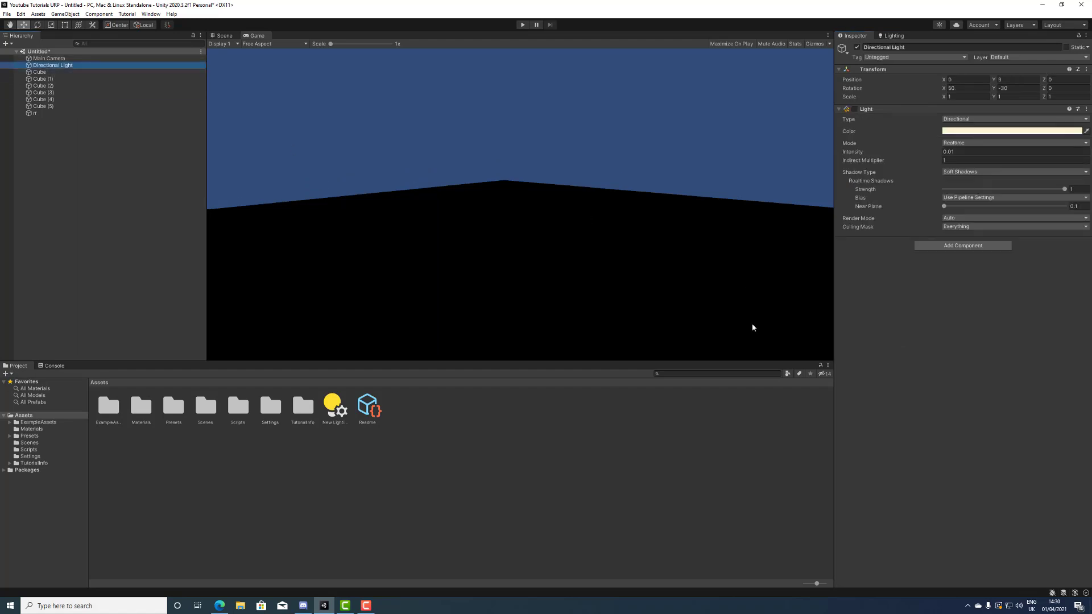
left_click(890, 35)
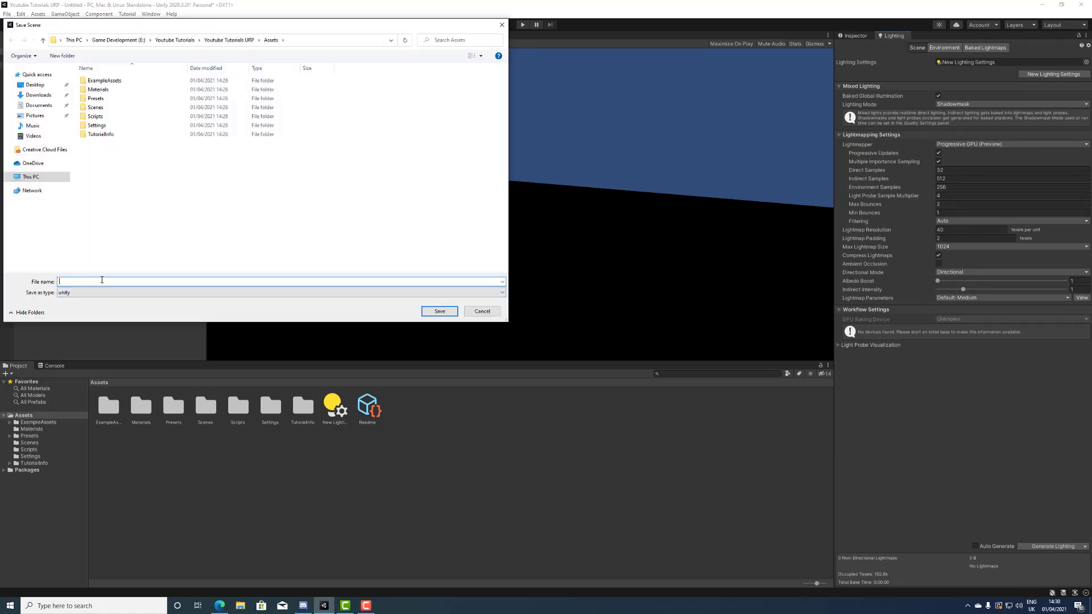
Save the scene as 'Unity URP tutorials' in the Assets folder
type("Unity")
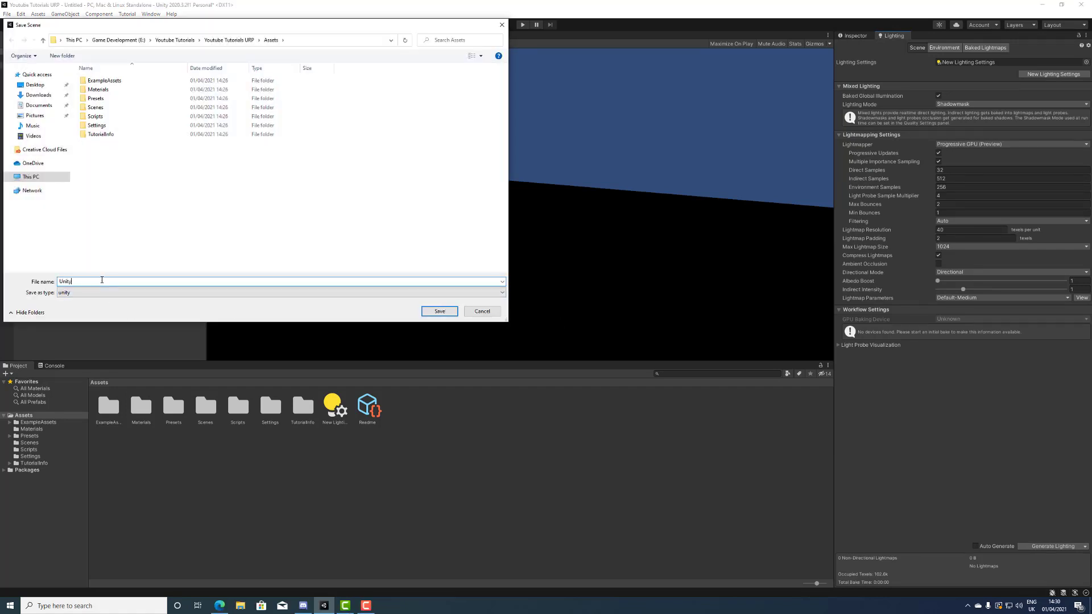
key("Backspace")
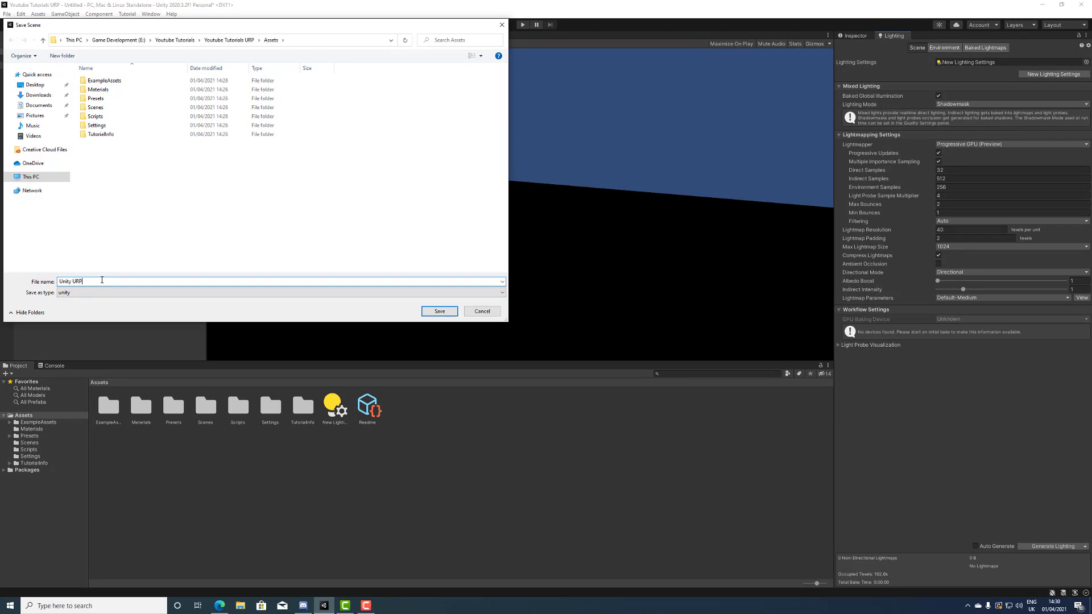
left_click(438, 310)
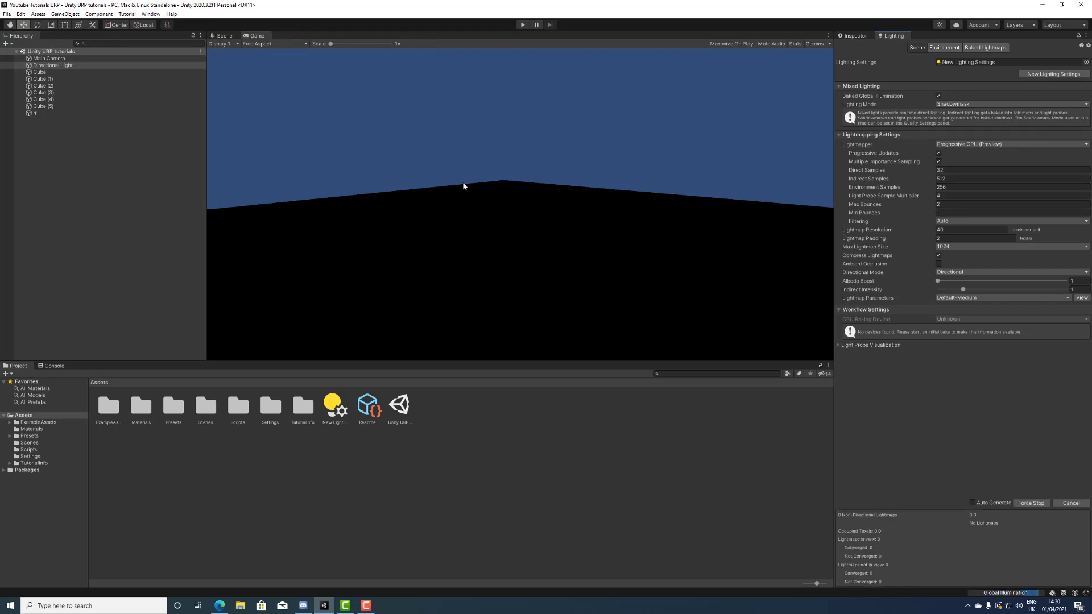
mouse_move(575, 267)
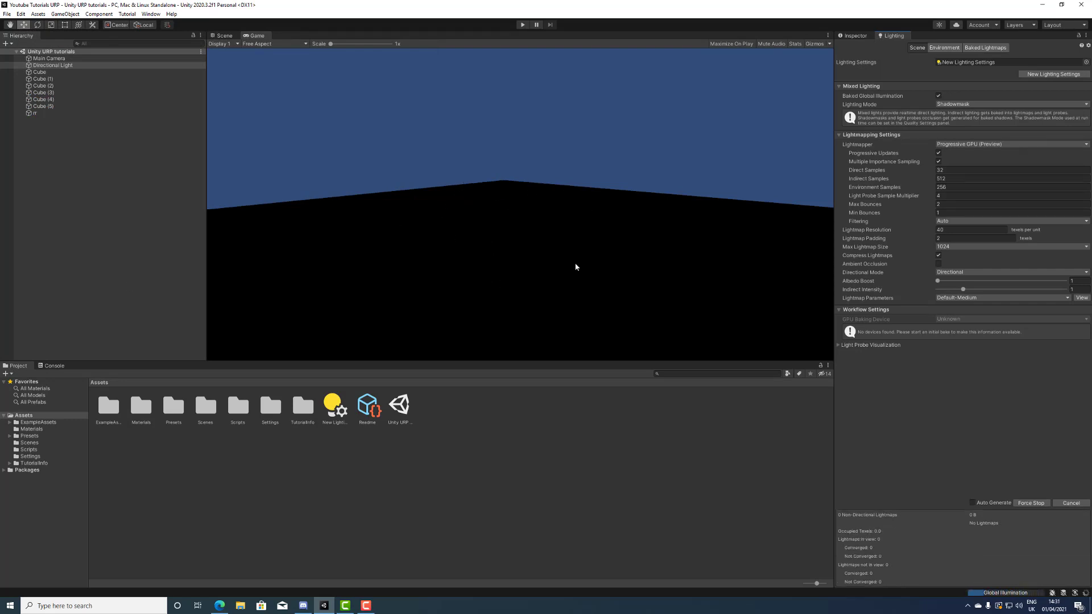
mouse_move(505, 279)
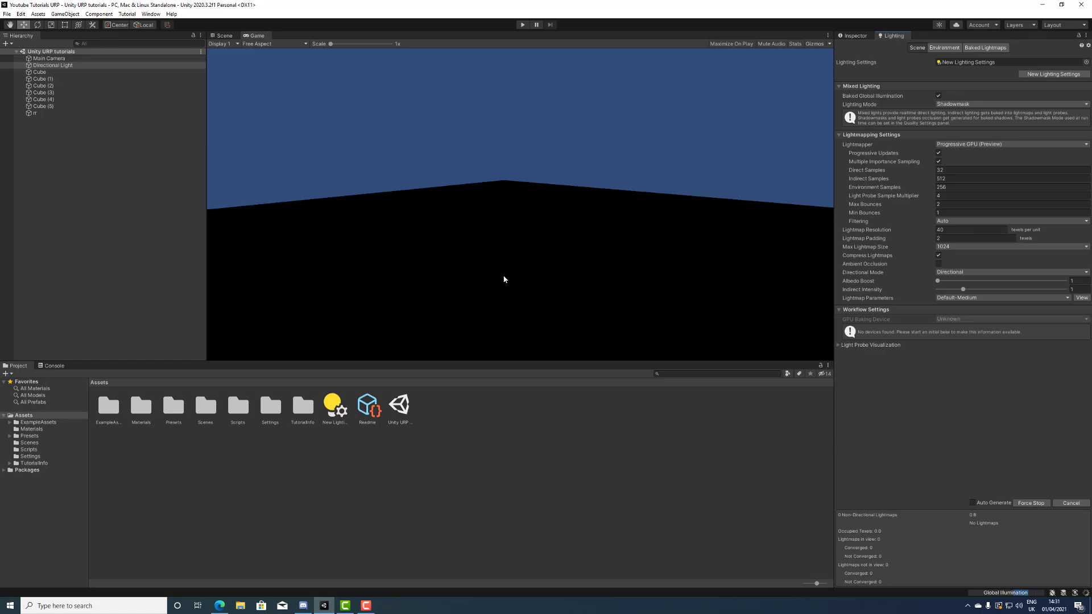
mouse_move(558, 236)
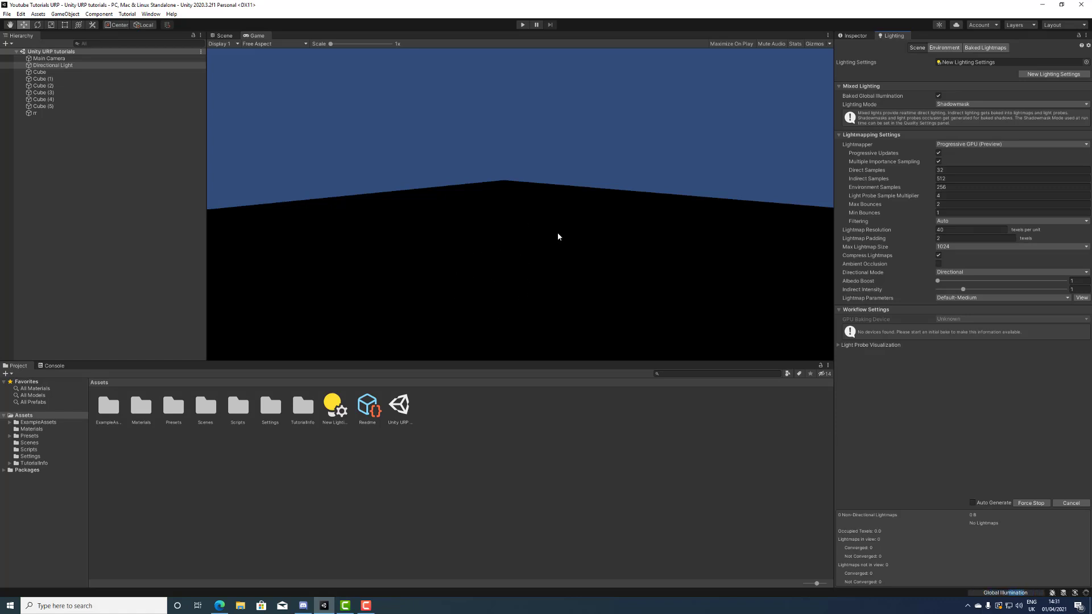
mouse_move(558, 247)
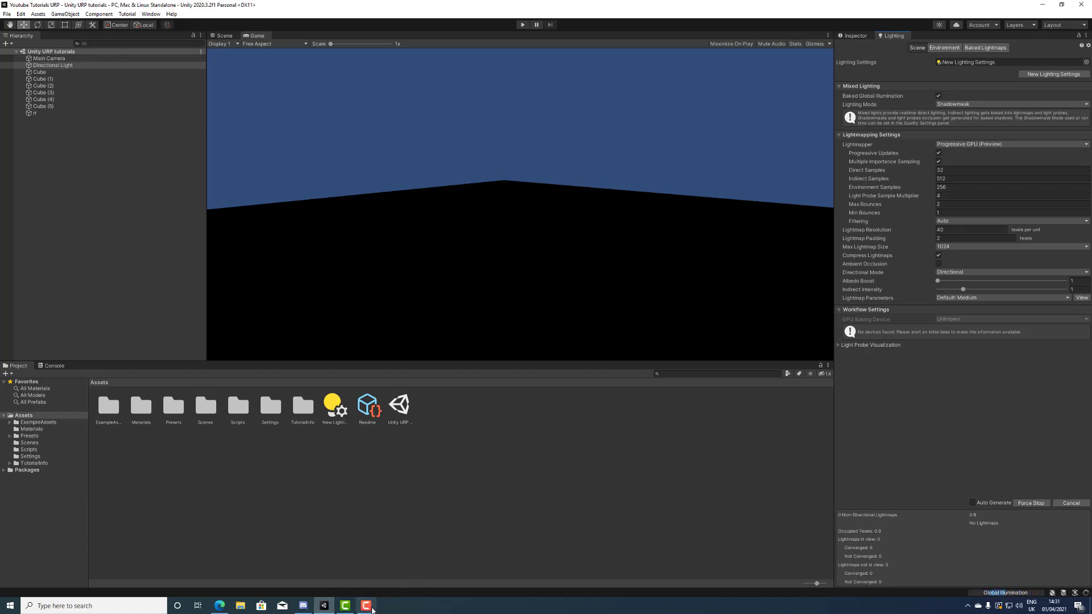
Let the GPU lighting bake finish, producing the Unity URP tutorials lighting data folder
left_click(48, 58)
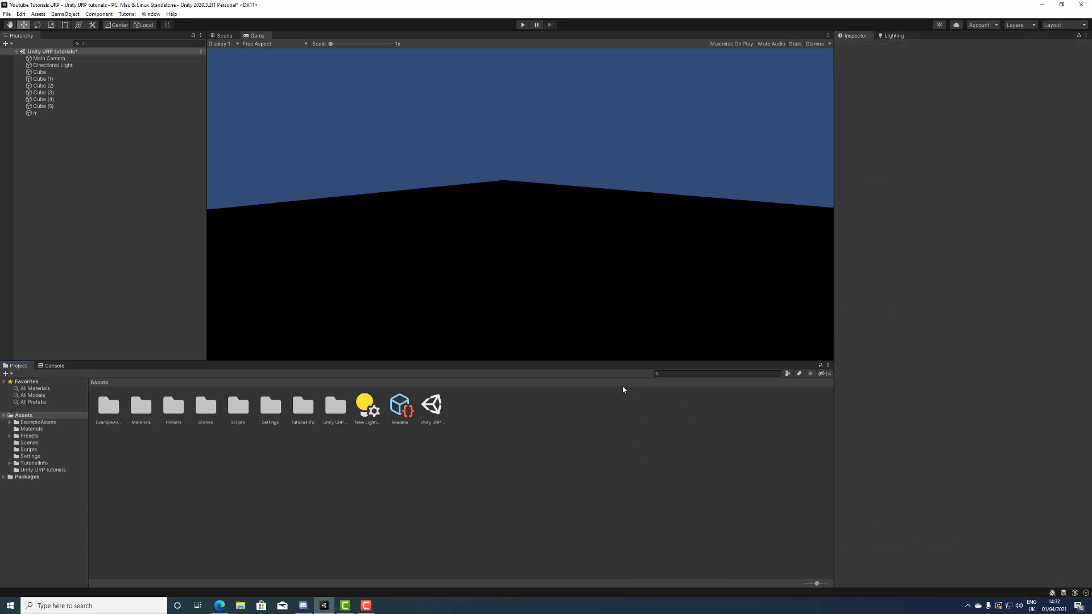
mouse_move(651, 335)
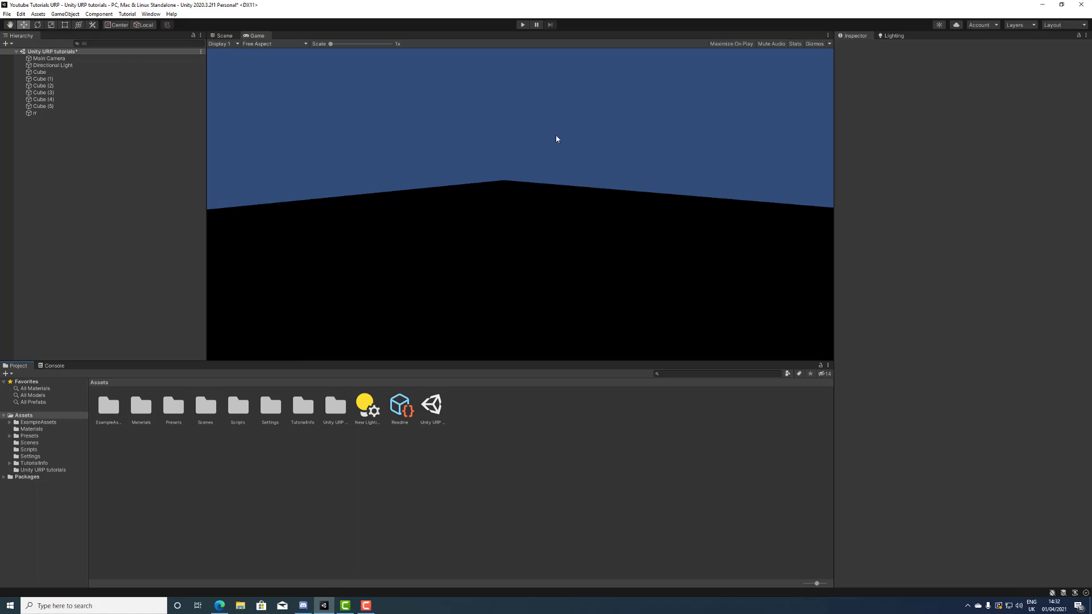
mouse_move(550, 131)
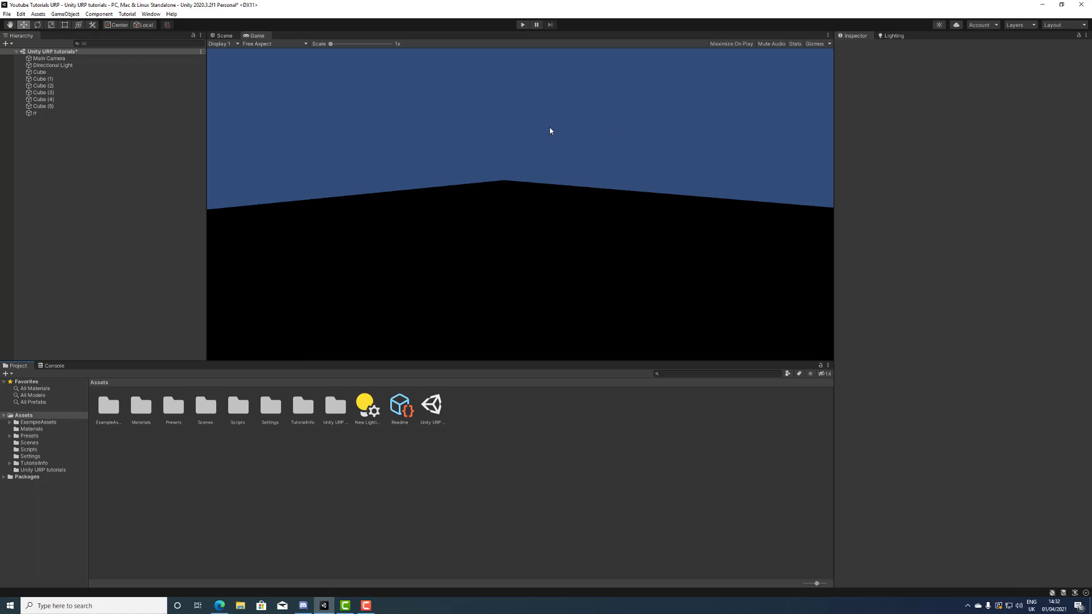
mouse_move(479, 155)
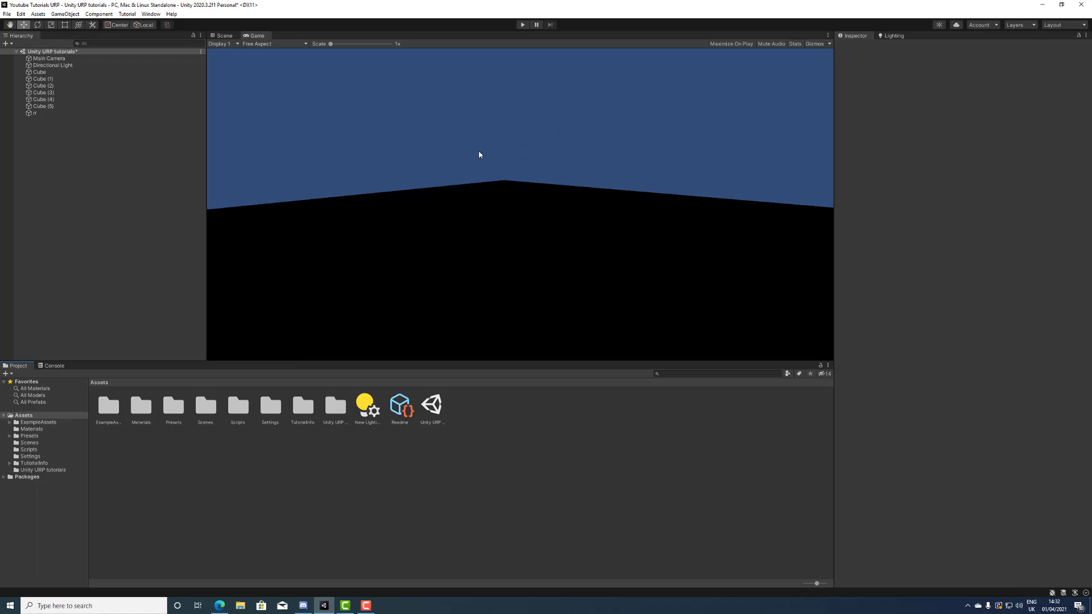
mouse_move(452, 173)
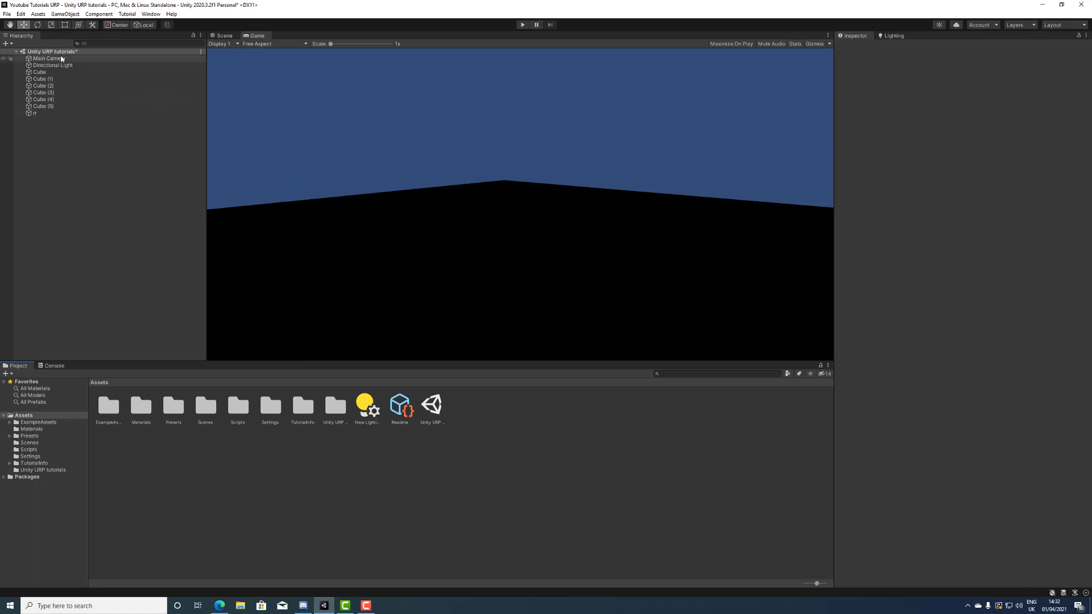
Set the Main Camera's Background Type to Uninitialized, then select the Directional Light
left_click(48, 58)
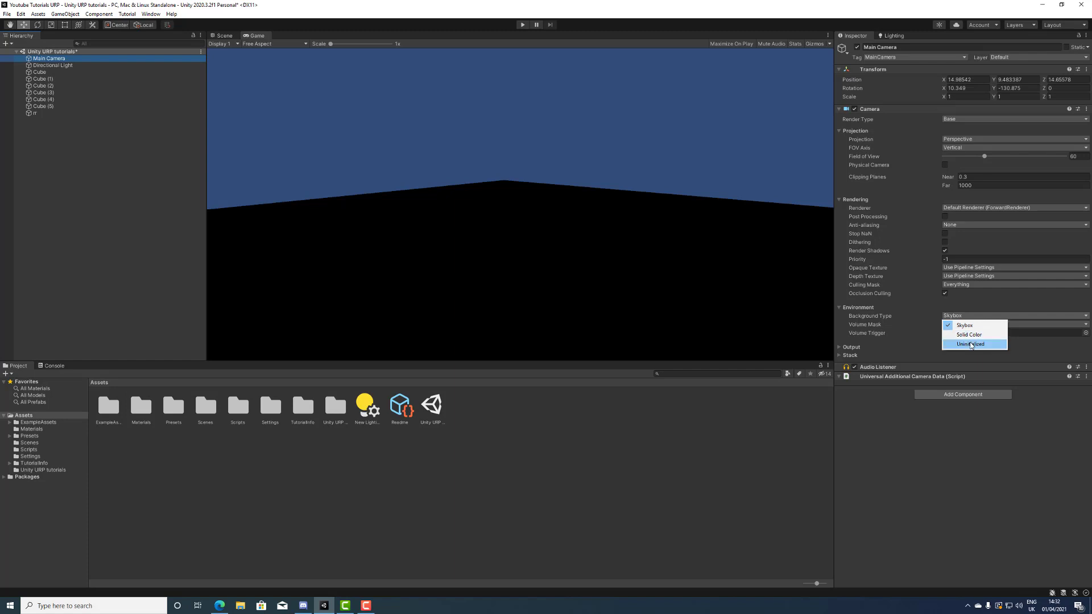
left_click(970, 344)
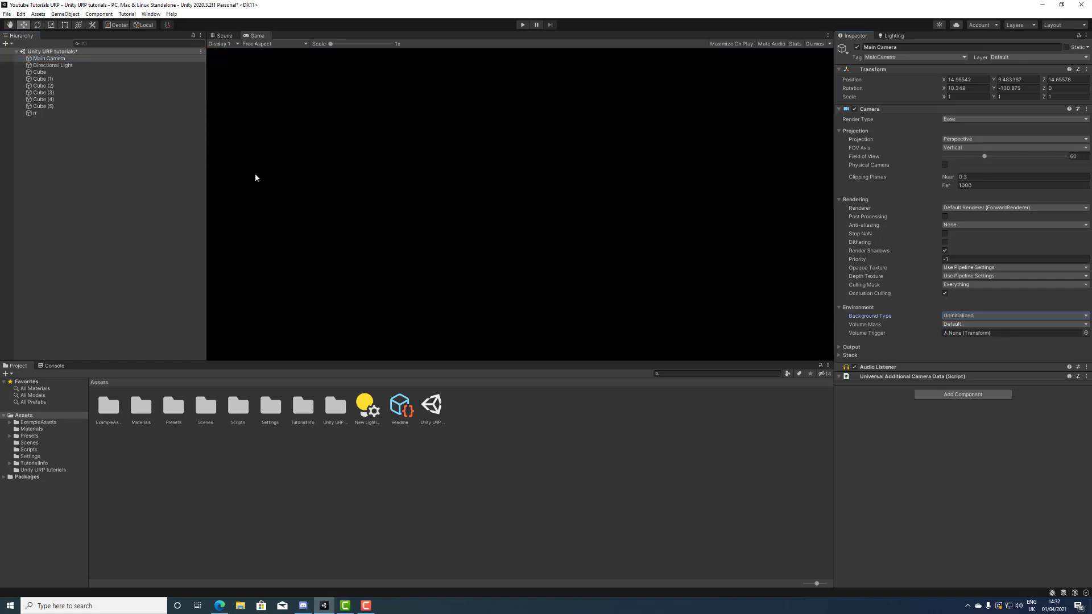
left_click(51, 64)
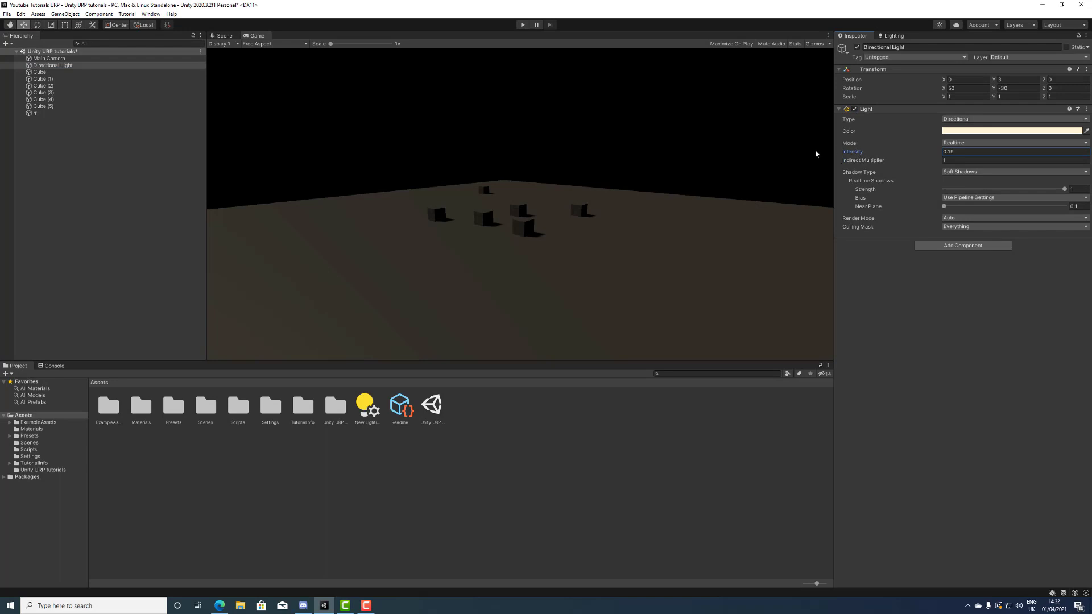
mouse_move(574, 300)
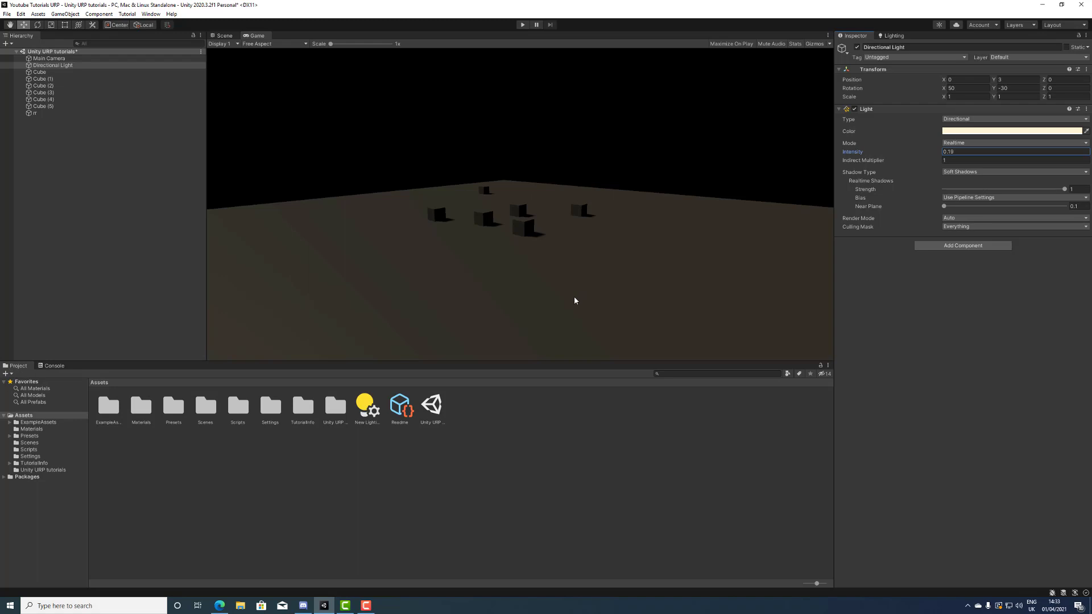
mouse_move(501, 532)
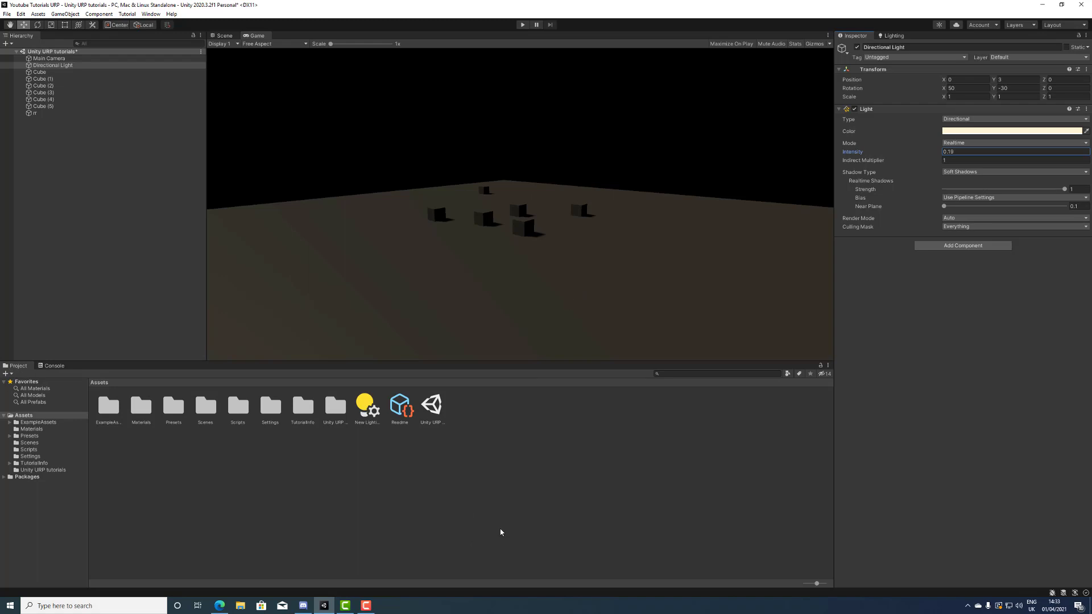
mouse_move(445, 542)
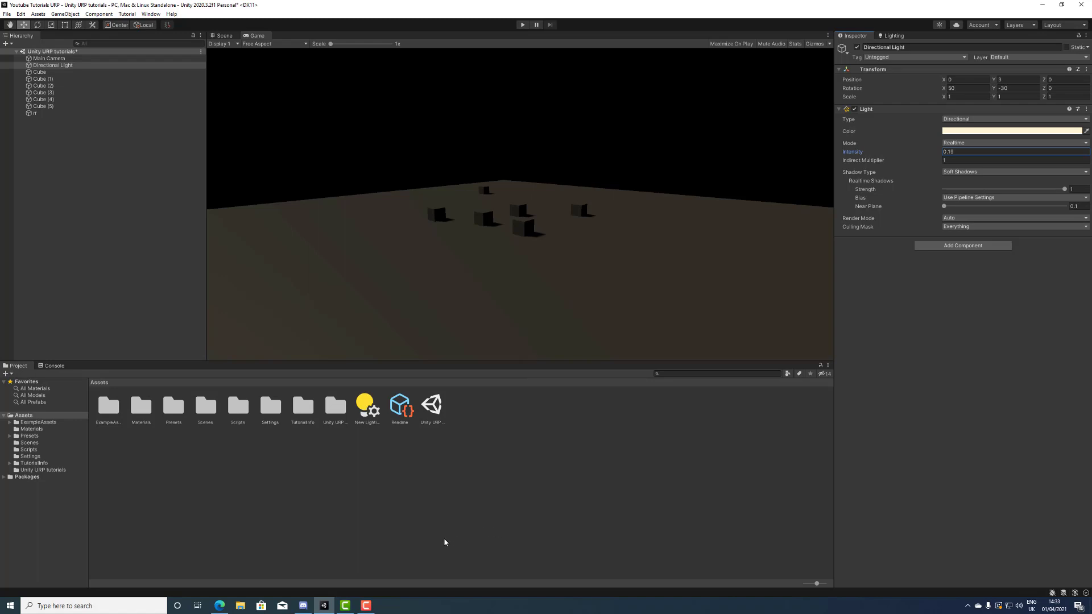